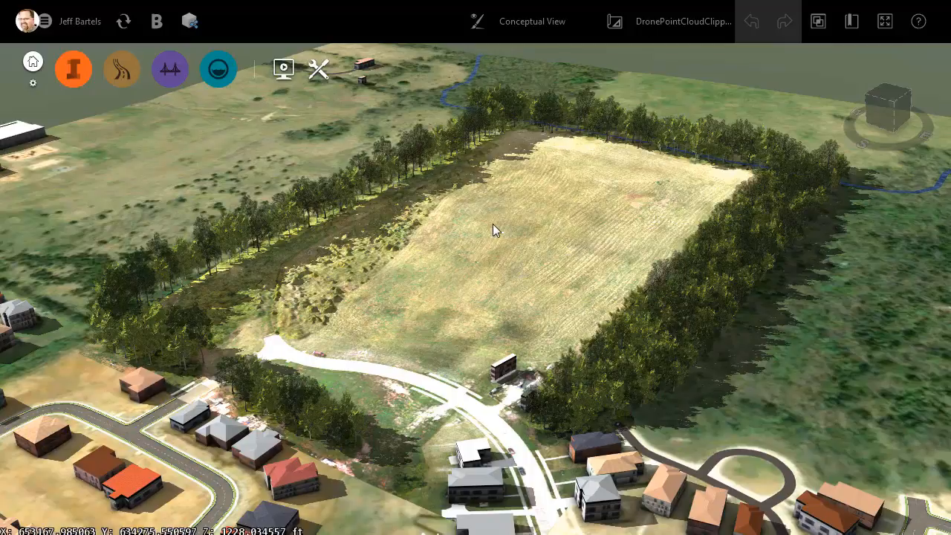
mouse_move(445, 280)
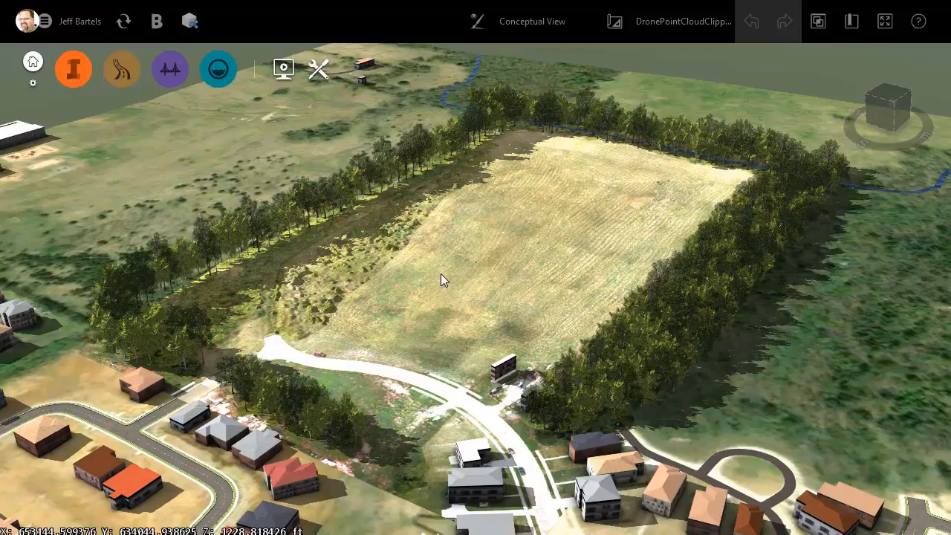
mouse_move(447, 283)
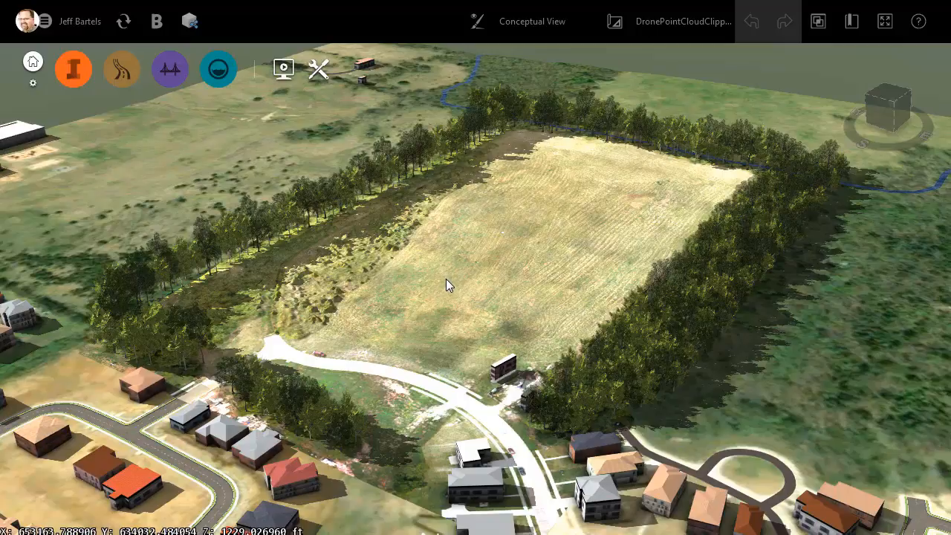
mouse_move(318, 68)
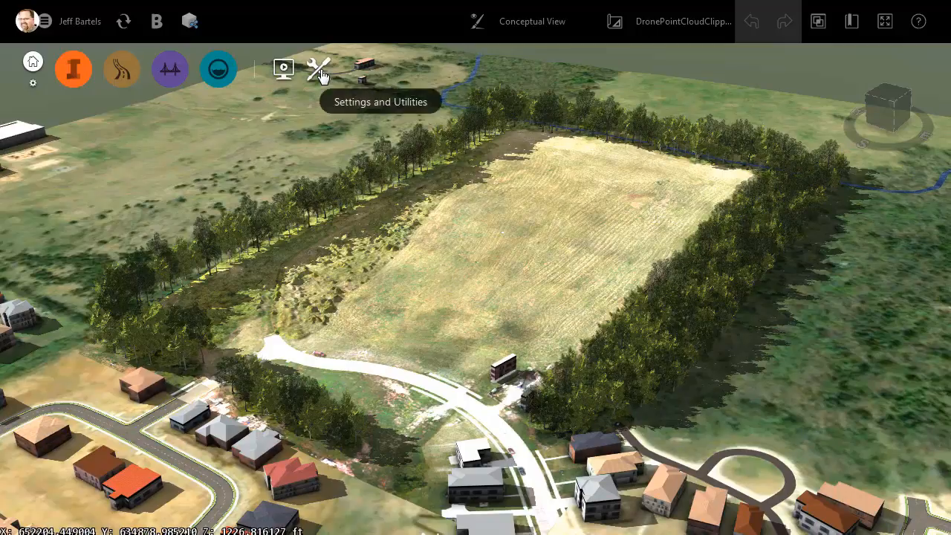
- Open the InfraWorks Model Properties to confirm the AR83-NF coordinate system
click(319, 68)
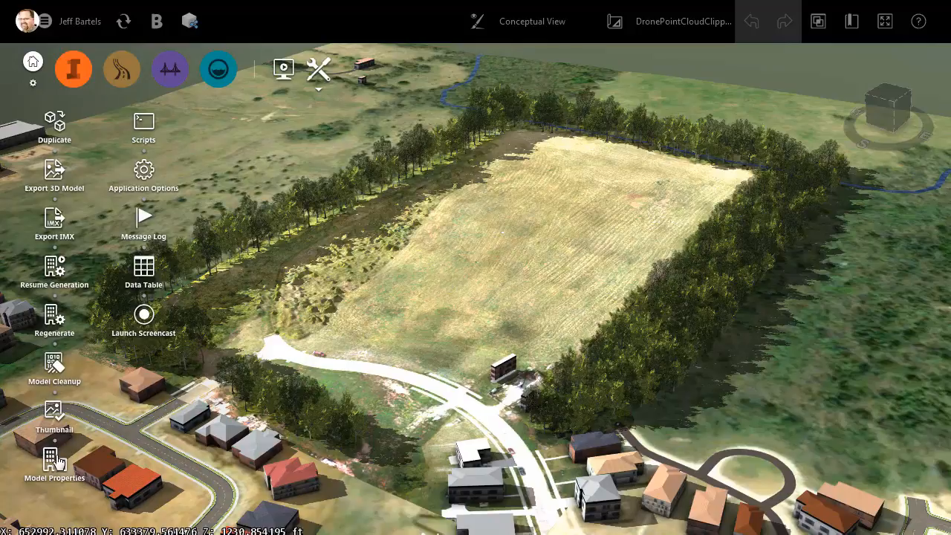
click(54, 460)
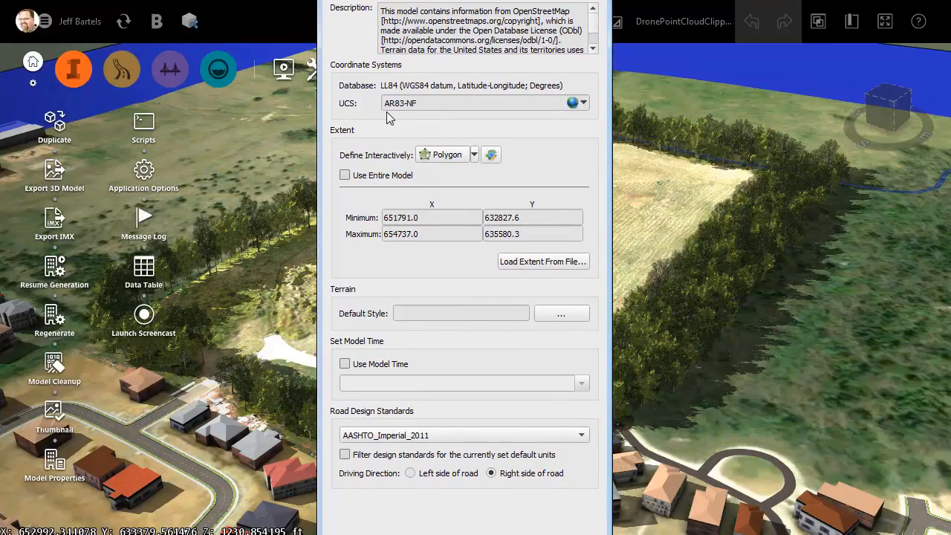
mouse_move(393, 117)
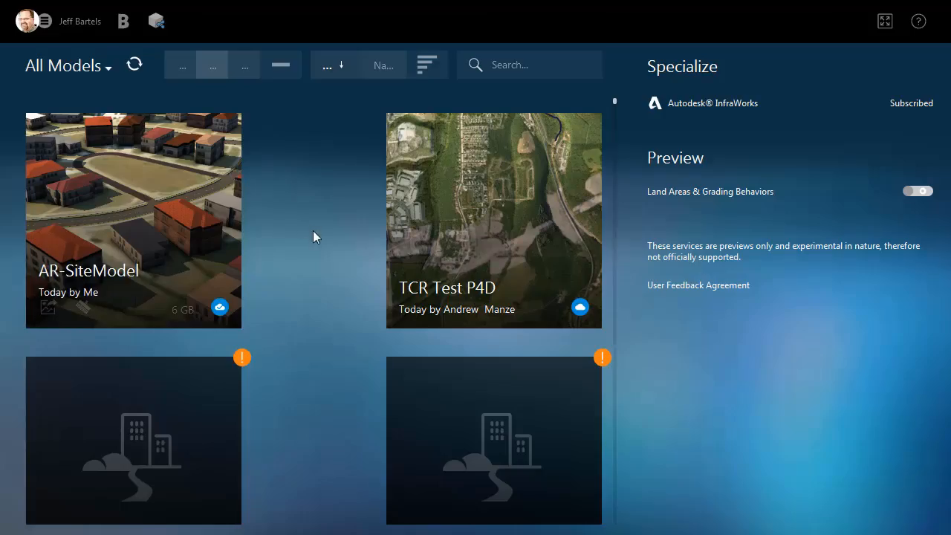
mouse_move(150, 170)
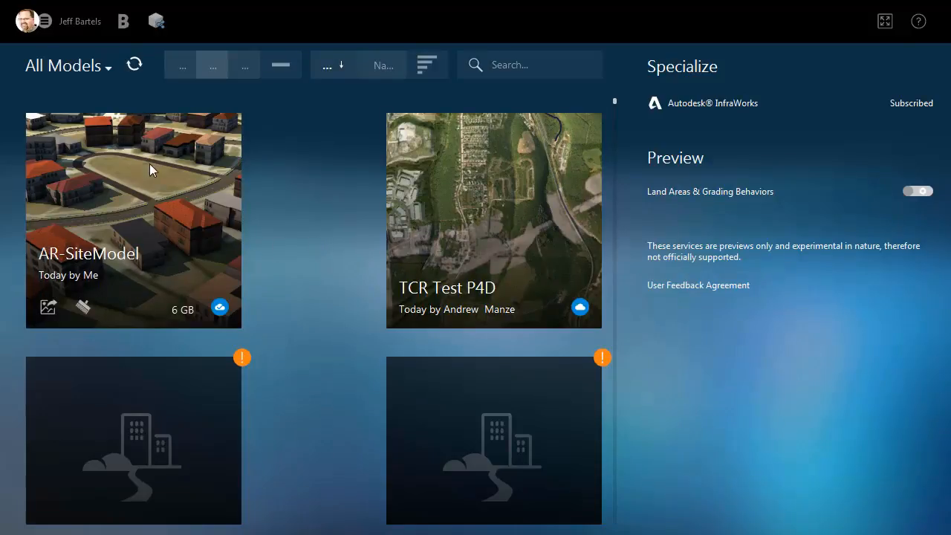
mouse_move(177, 207)
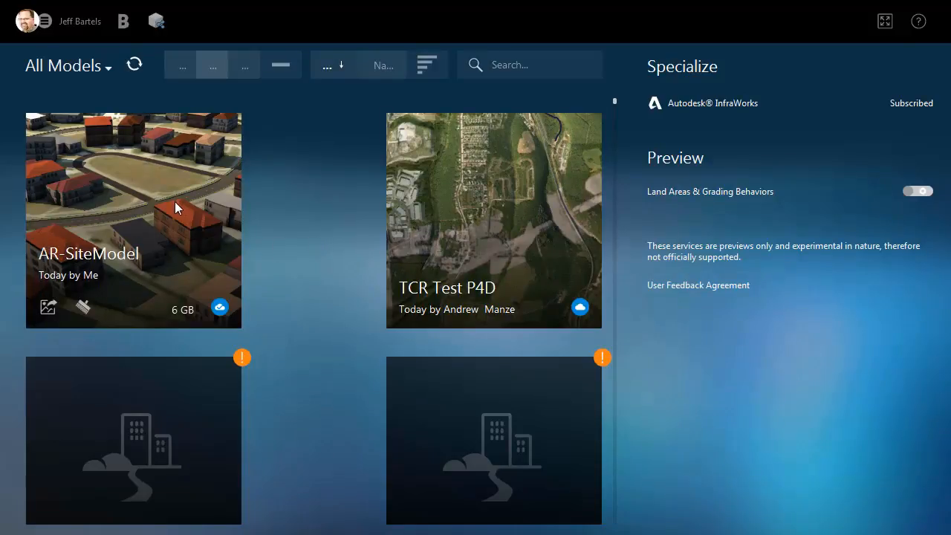
mouse_move(220, 308)
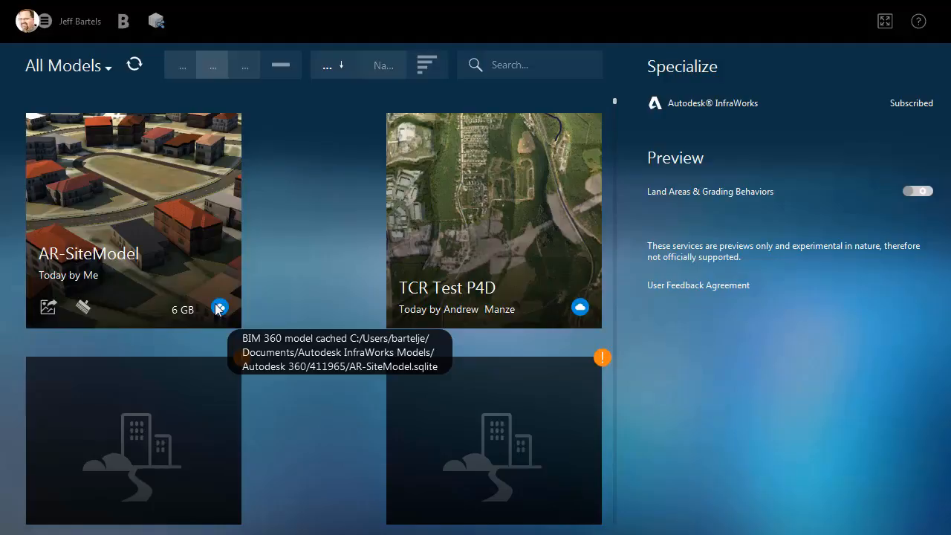
mouse_move(278, 287)
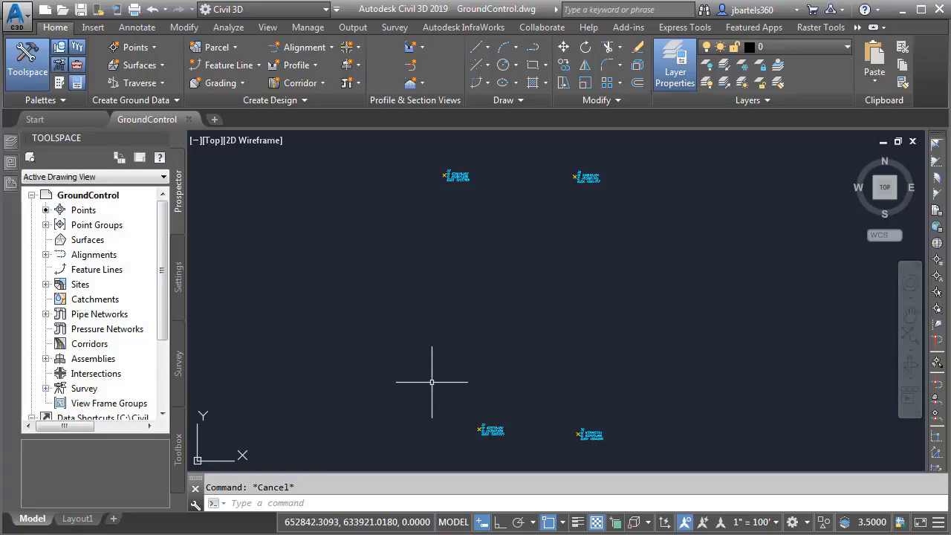
mouse_move(514, 401)
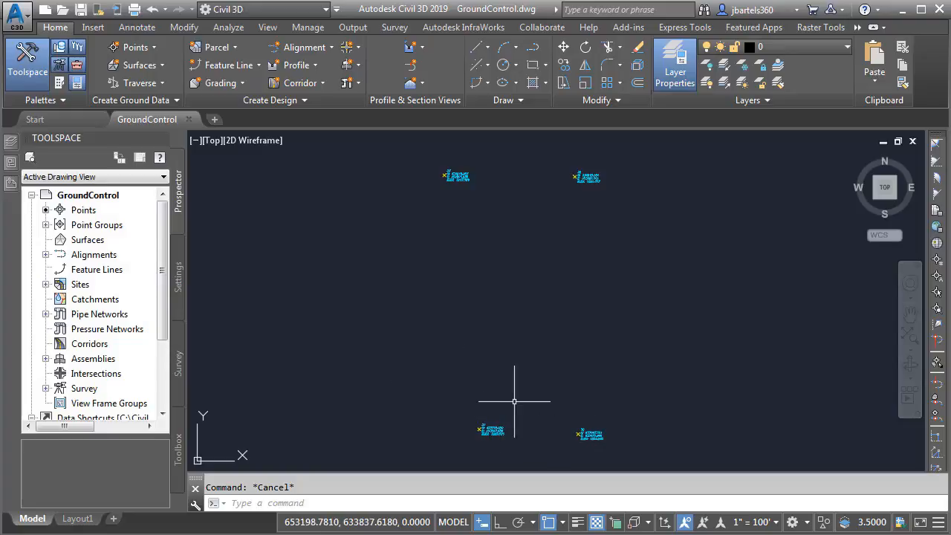
mouse_move(518, 269)
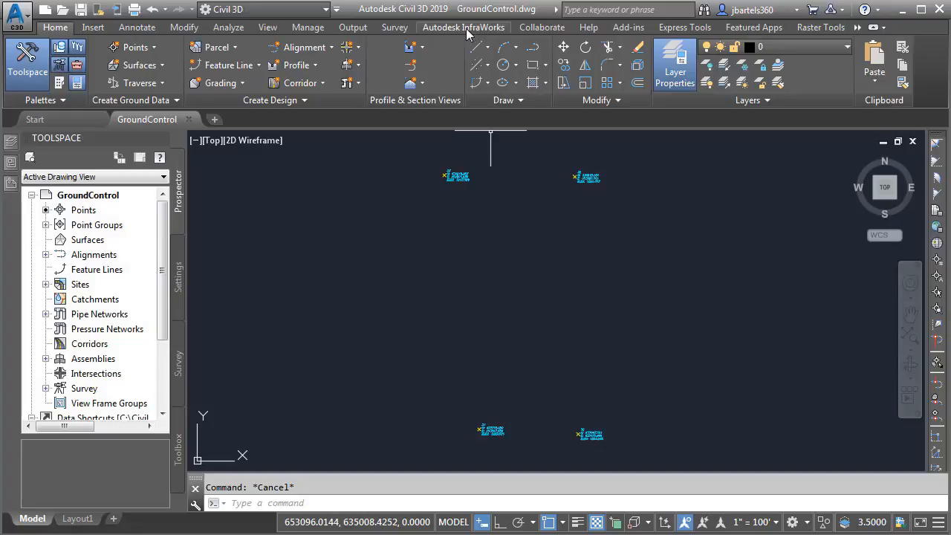
- Show the Autodesk InfraWorks ribbon tab in the GroundControl drawing
click(465, 27)
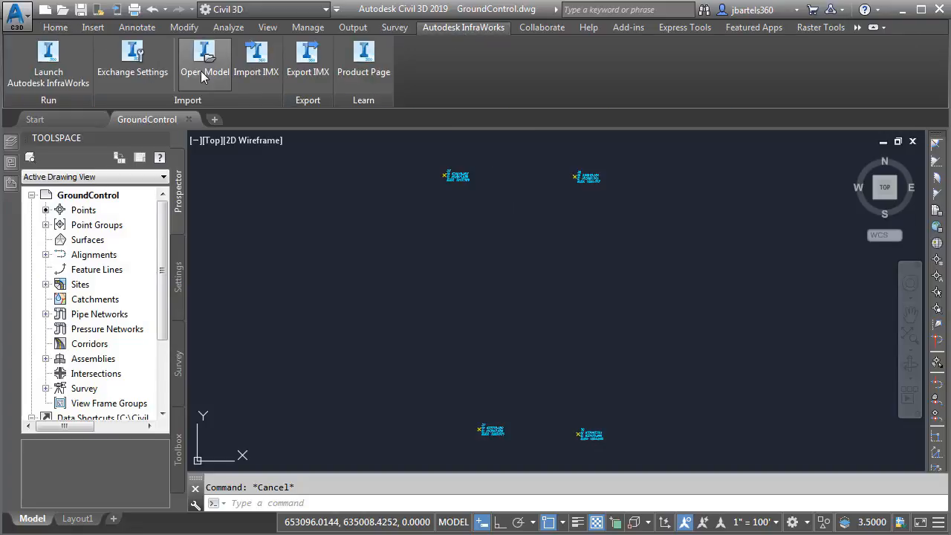
- Point the Open InfraWorks Model dialog at AR-SiteModel.sqlite in its cache folder
click(204, 59)
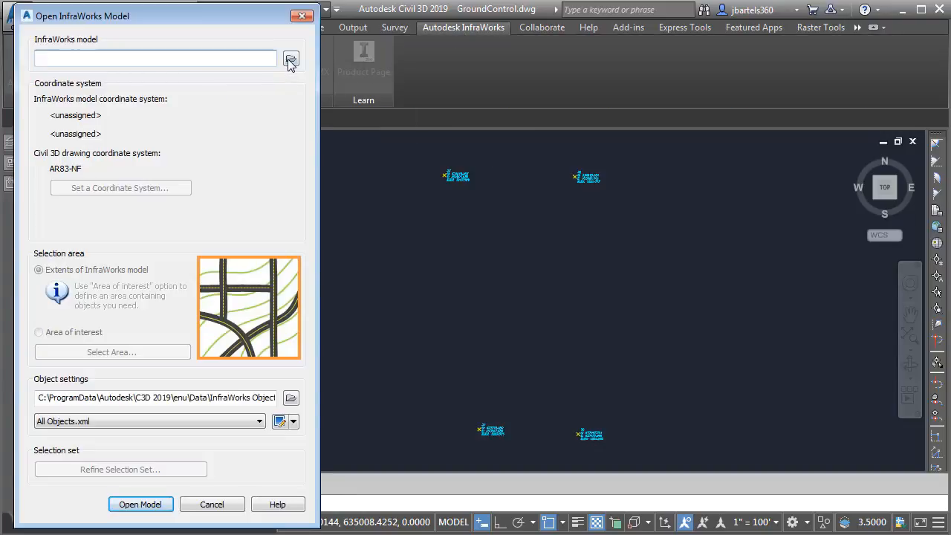
click(290, 58)
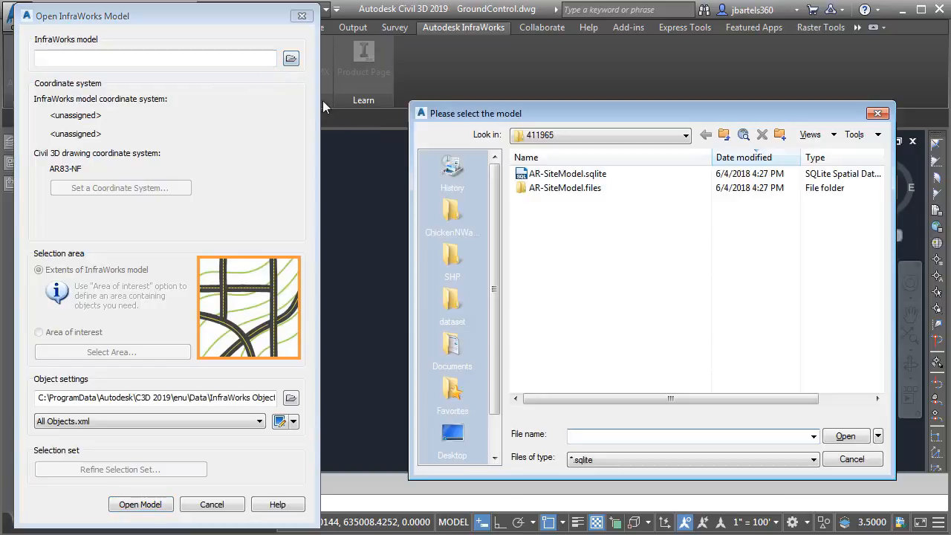
mouse_move(559, 150)
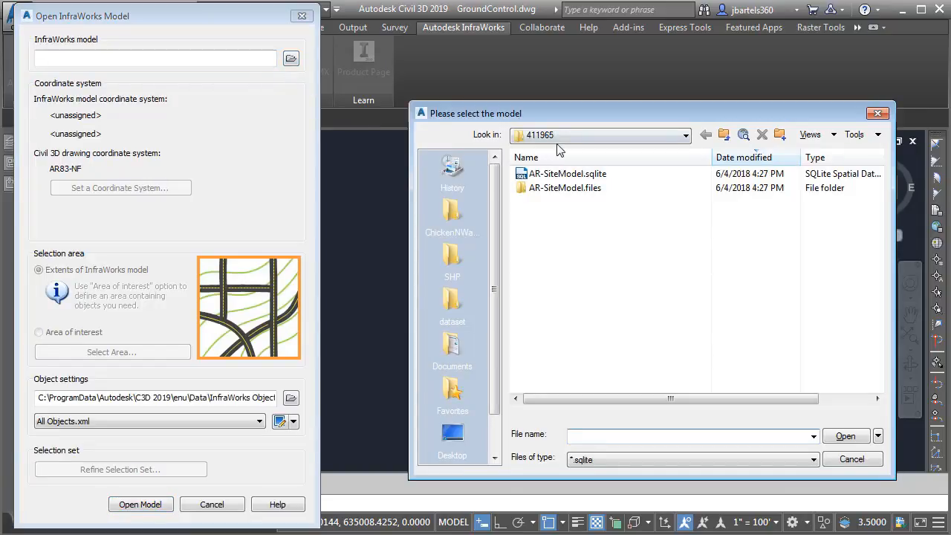
click(684, 134)
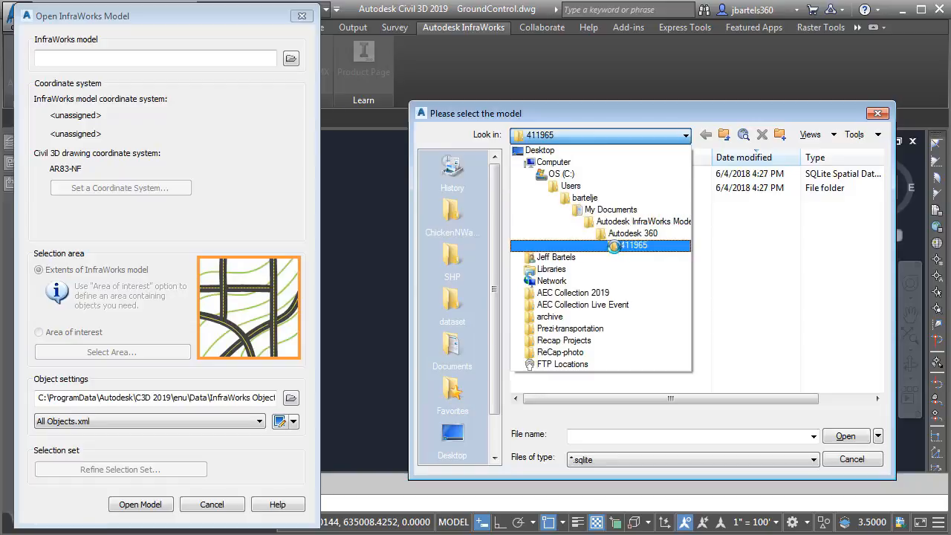
click(567, 174)
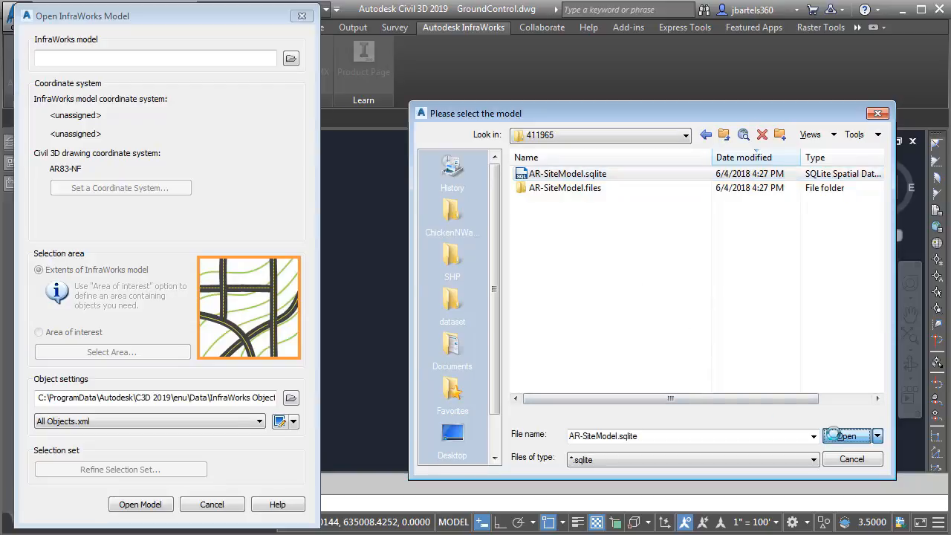
click(846, 435)
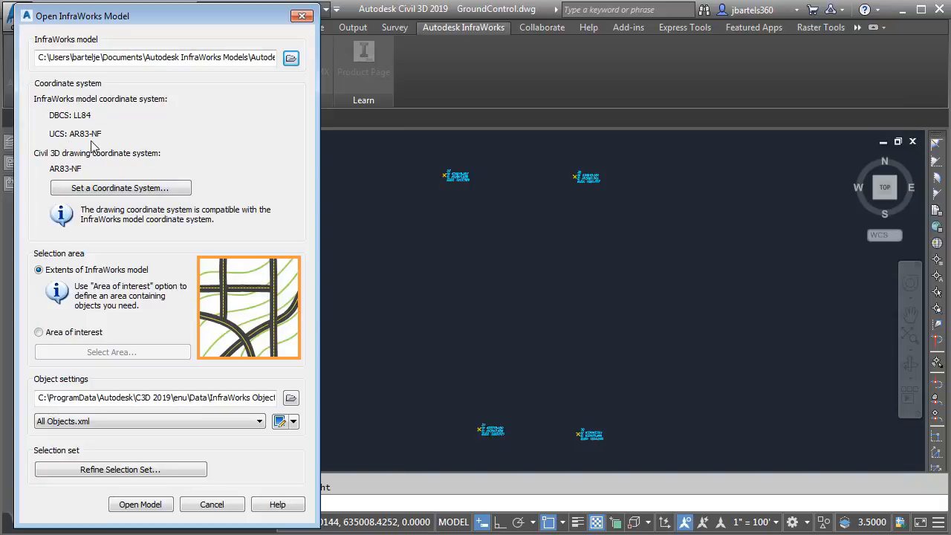
mouse_move(84, 173)
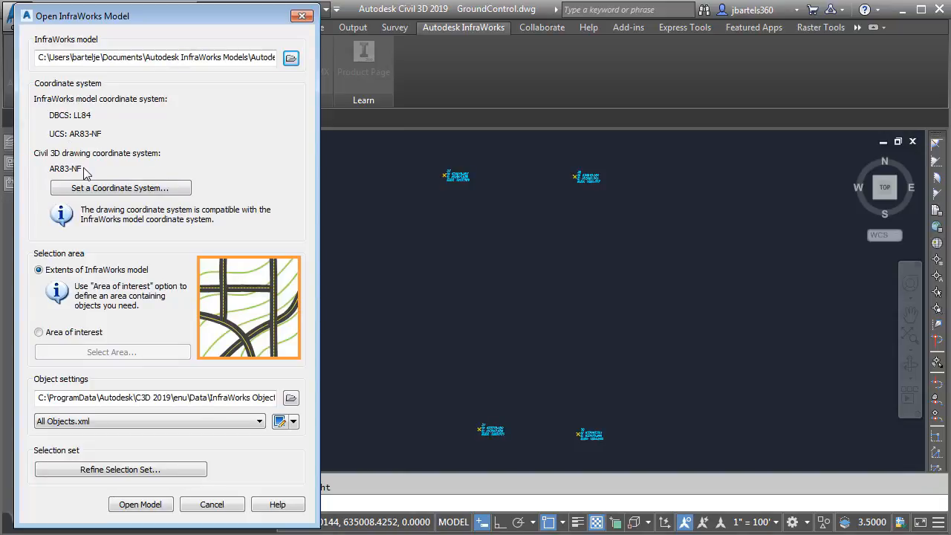
mouse_move(70, 178)
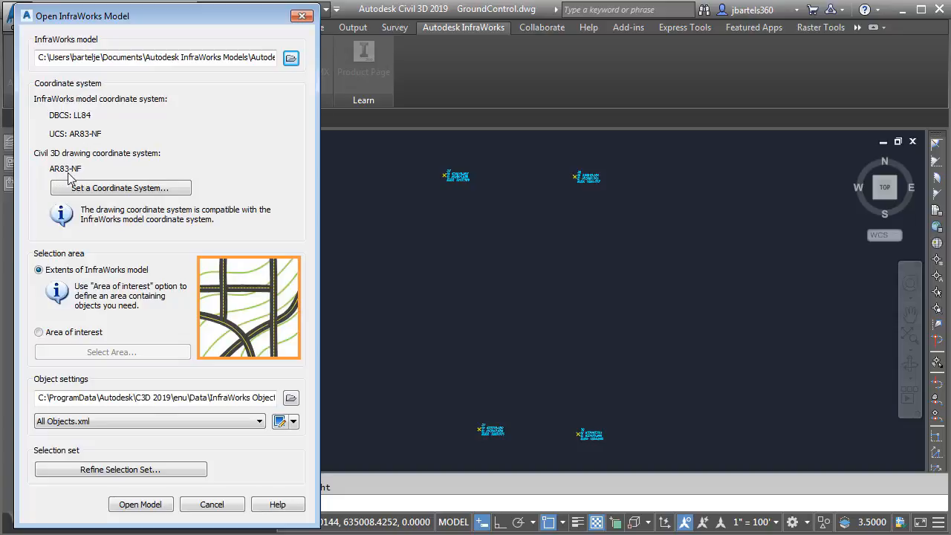
mouse_move(87, 174)
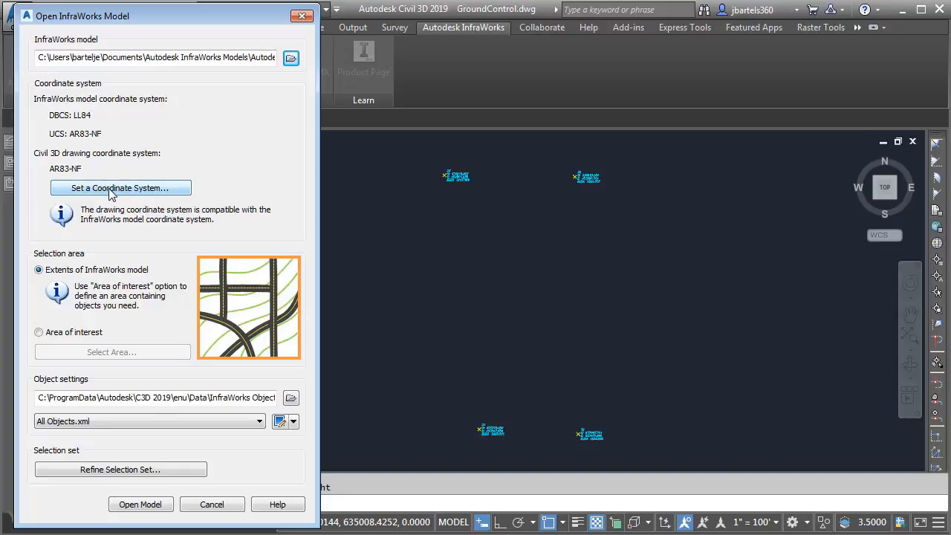
mouse_move(95, 263)
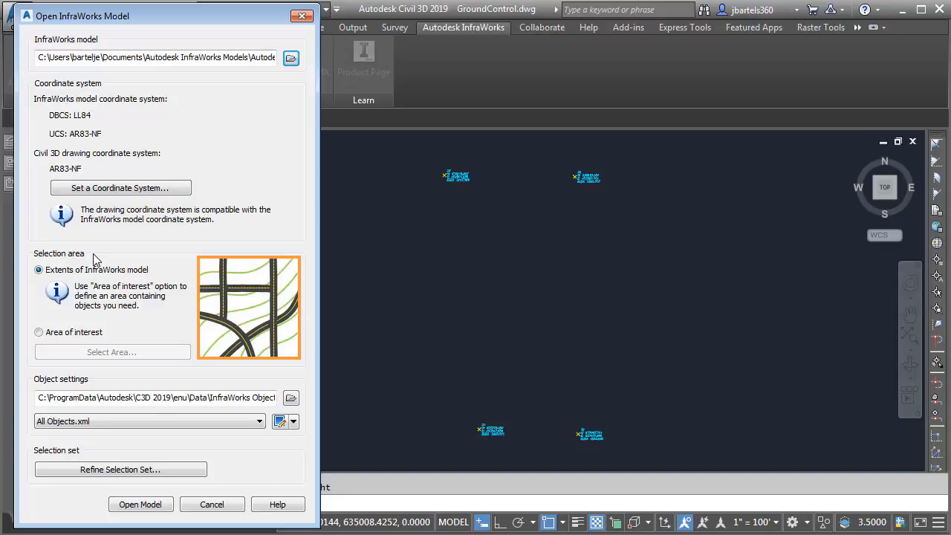
mouse_move(75, 295)
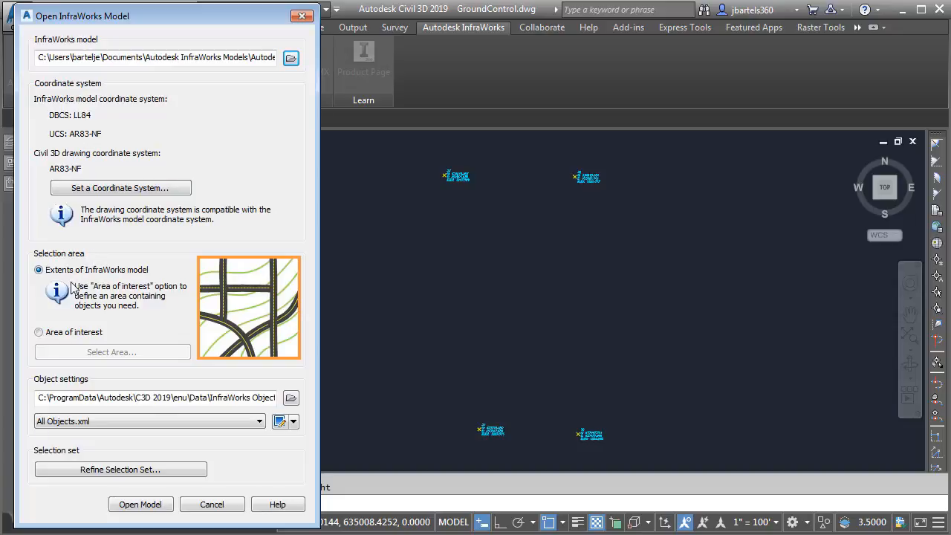
mouse_move(58, 343)
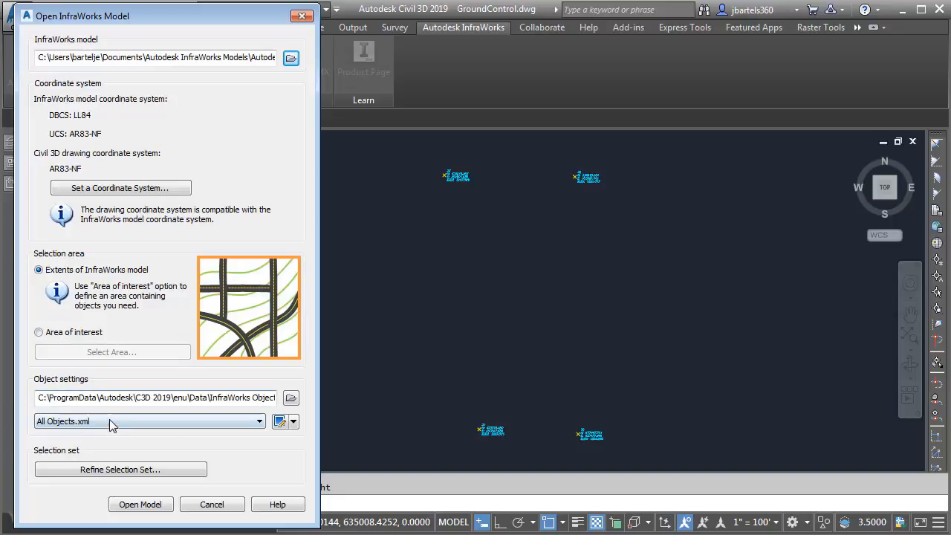
mouse_move(100, 441)
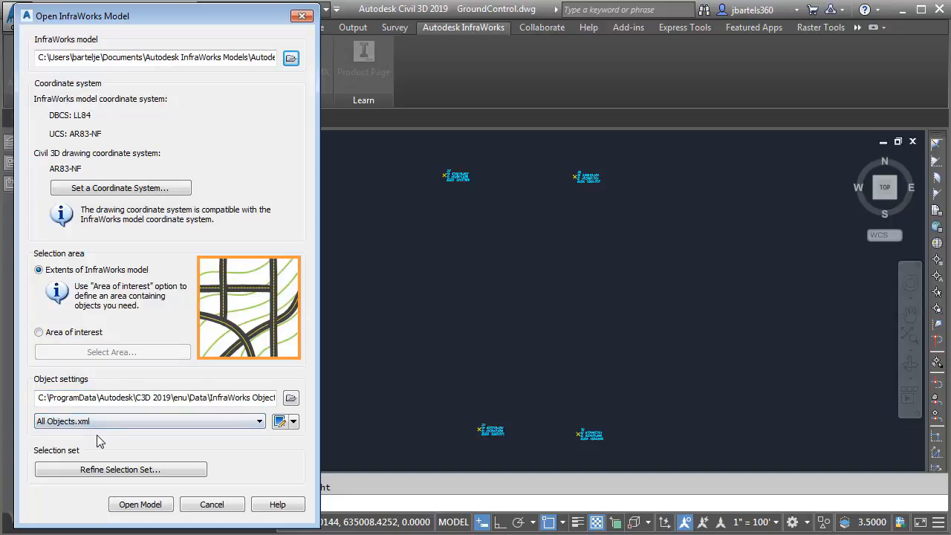
mouse_move(99, 475)
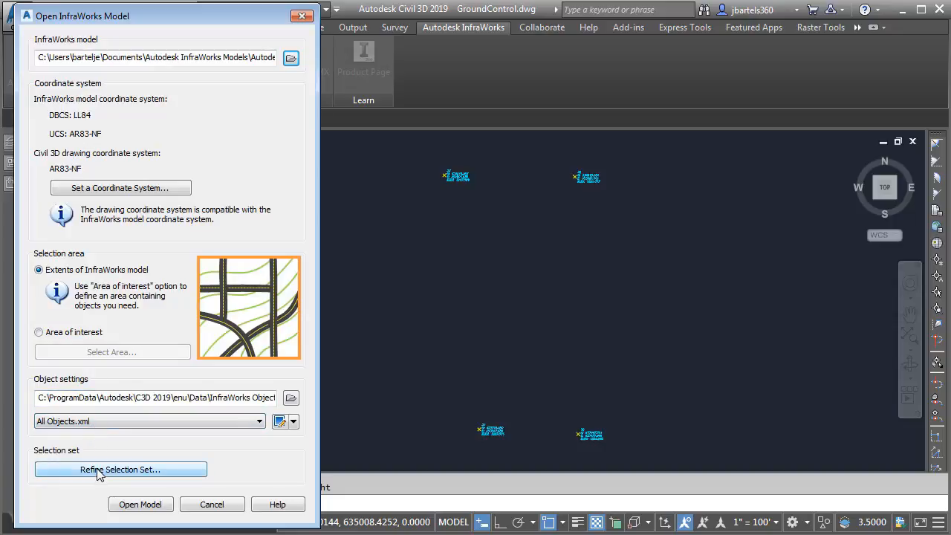
- Refine the import selection to only AIW_Existing_Ground and import the model
click(120, 470)
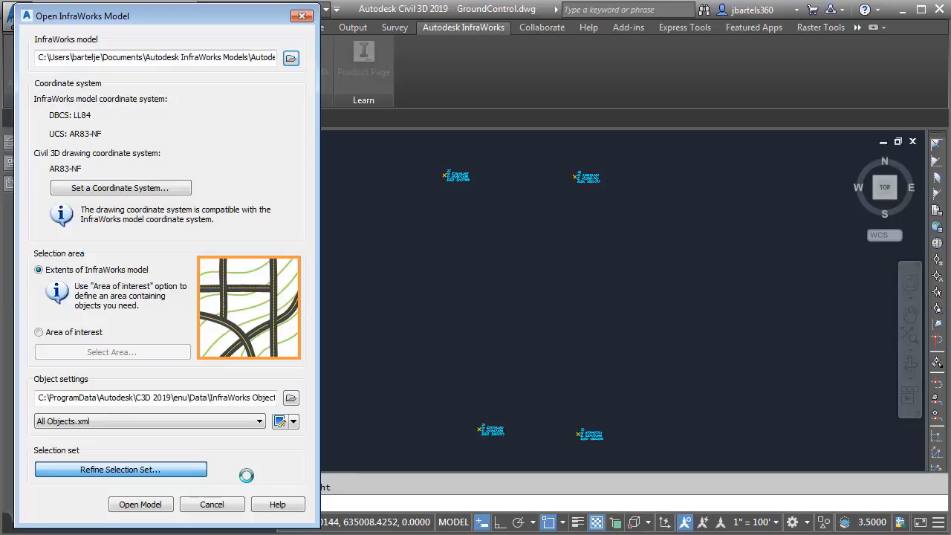
click(120, 469)
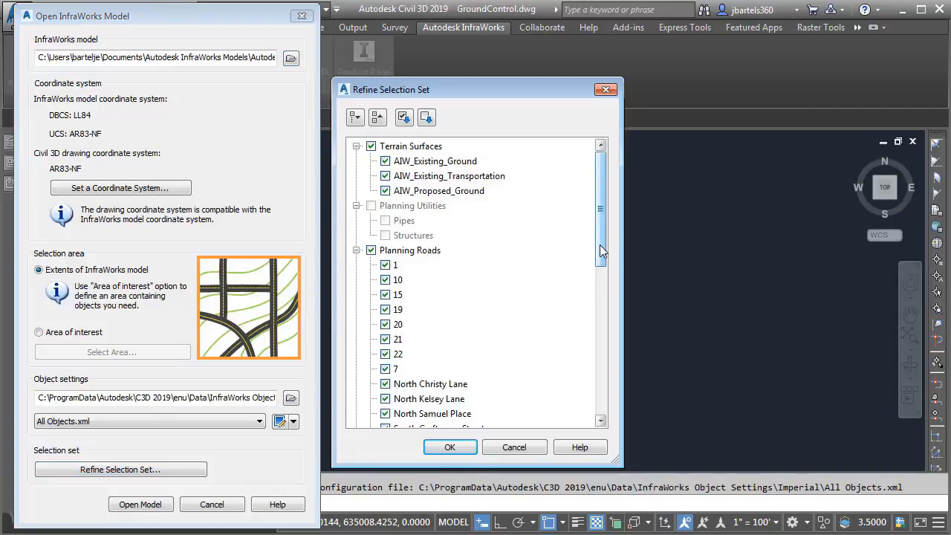
scroll(down, 3)
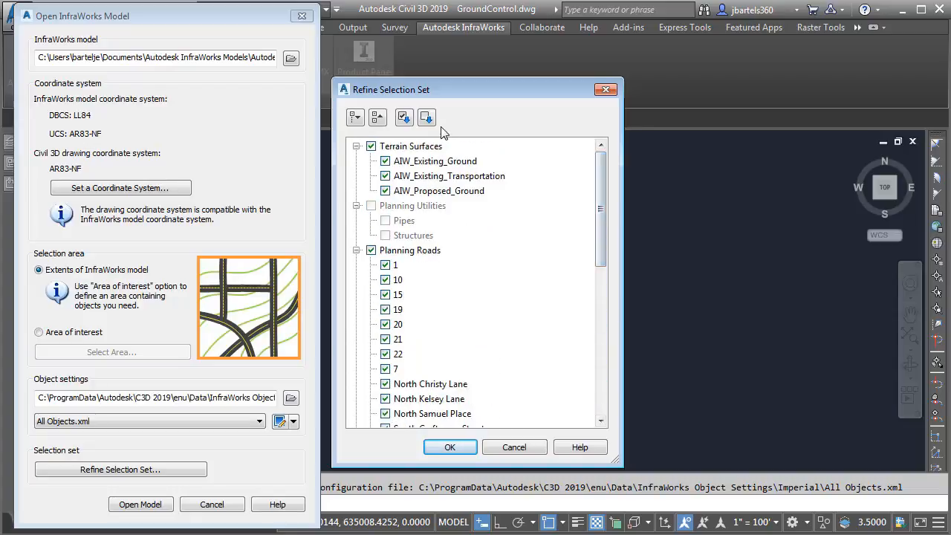
click(427, 118)
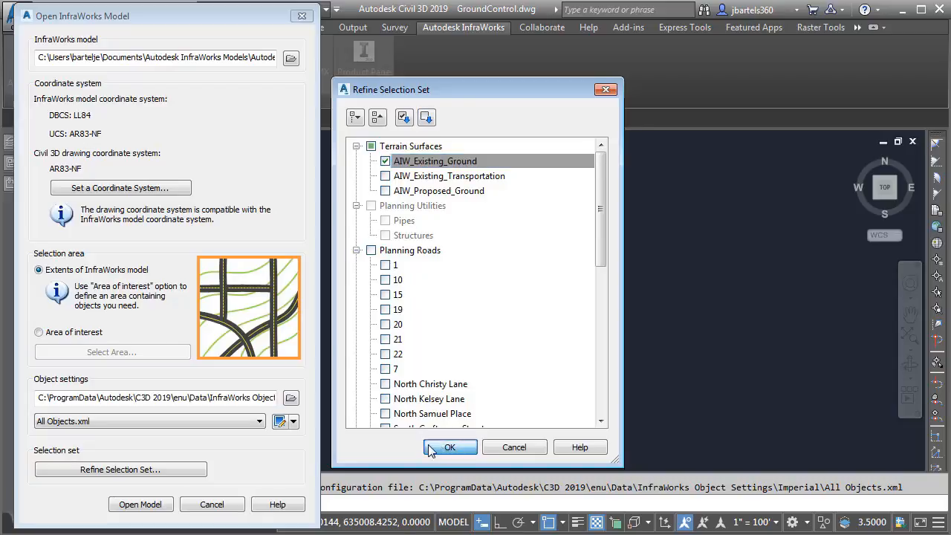
click(449, 446)
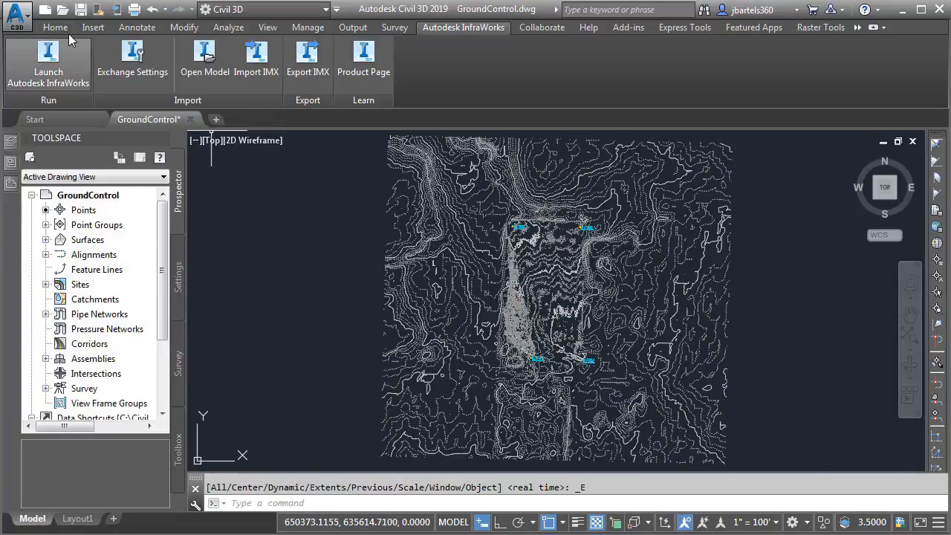
- Draw a rectangle around the control points and add it as outer boundary 'clip'
click(48, 27)
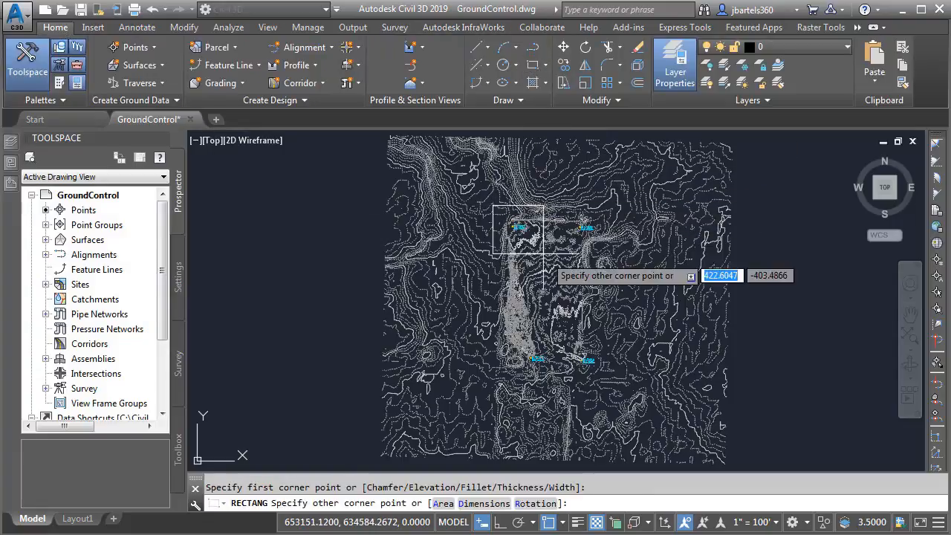
click(602, 386)
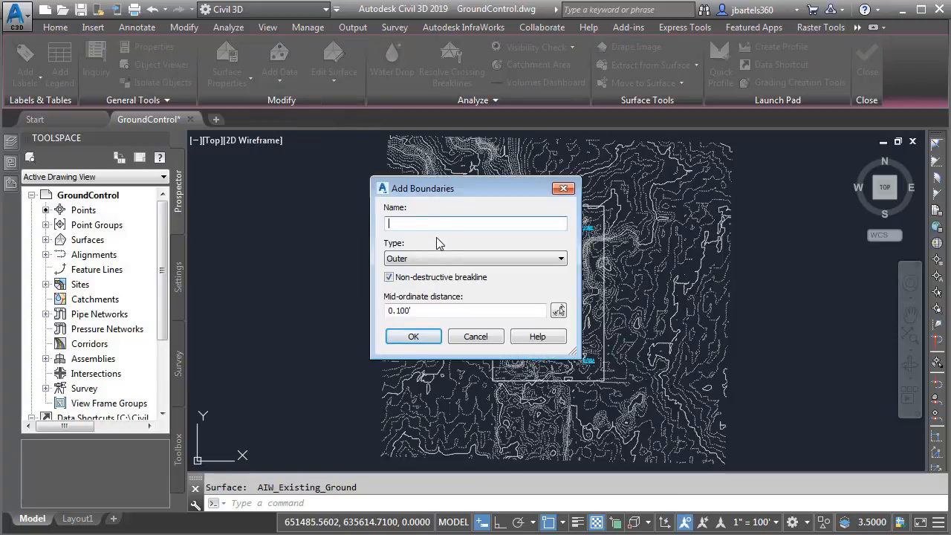
text(clip)
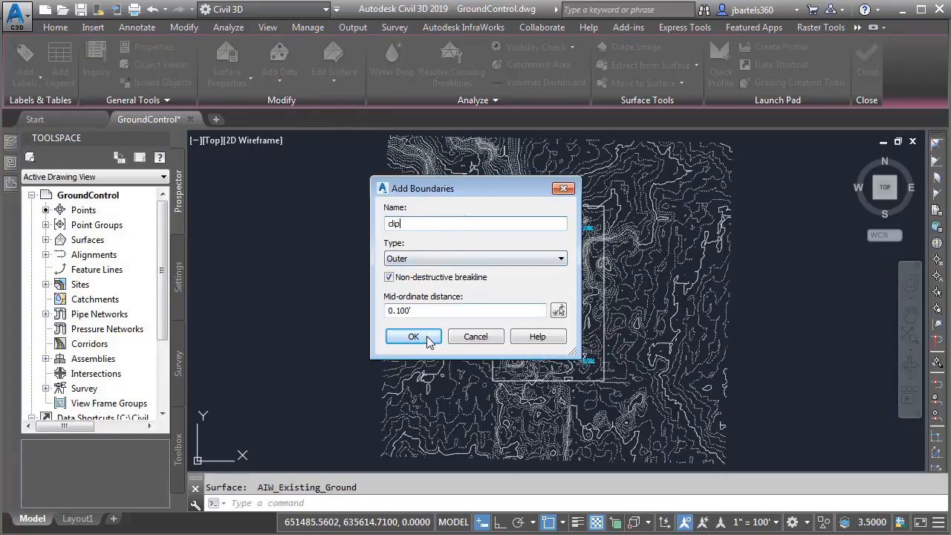
click(413, 336)
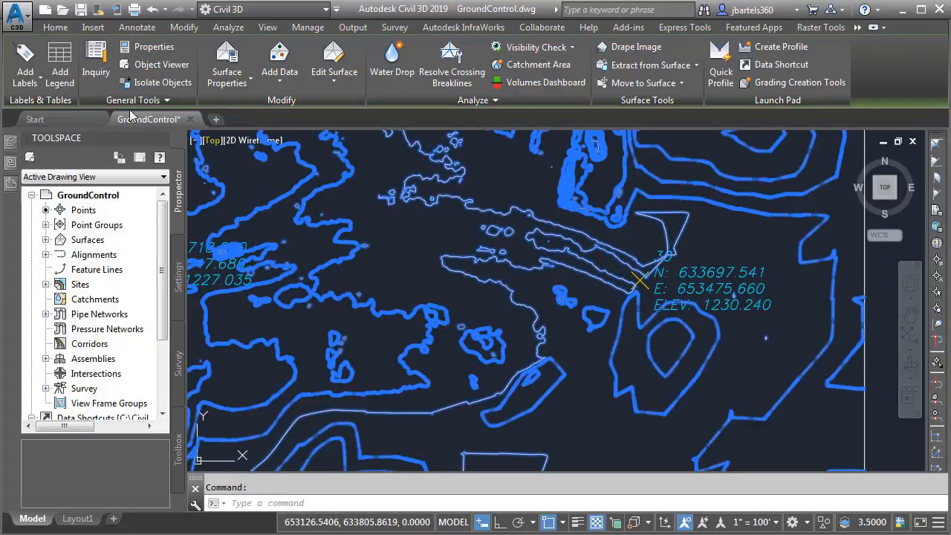
- Start placing surface spot elevation labels from the Add Labels list
click(23, 67)
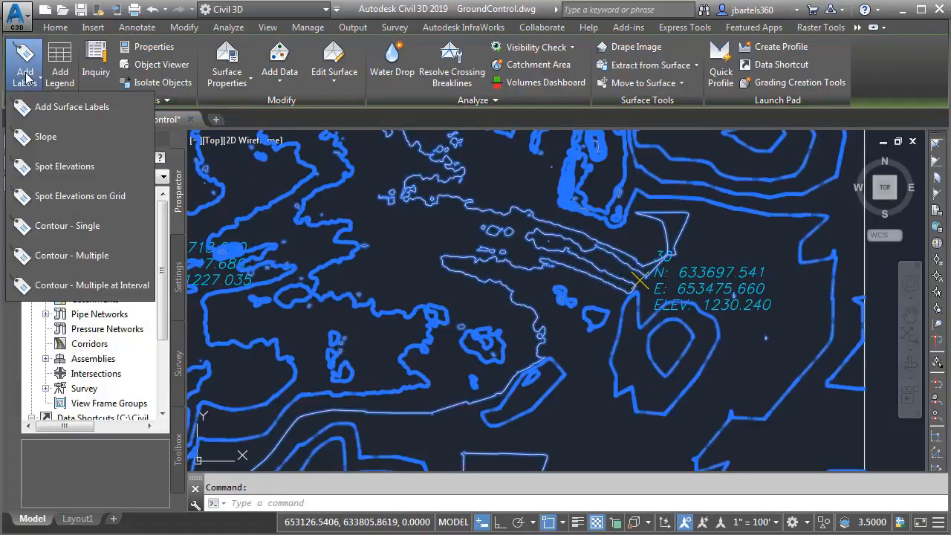
click(64, 166)
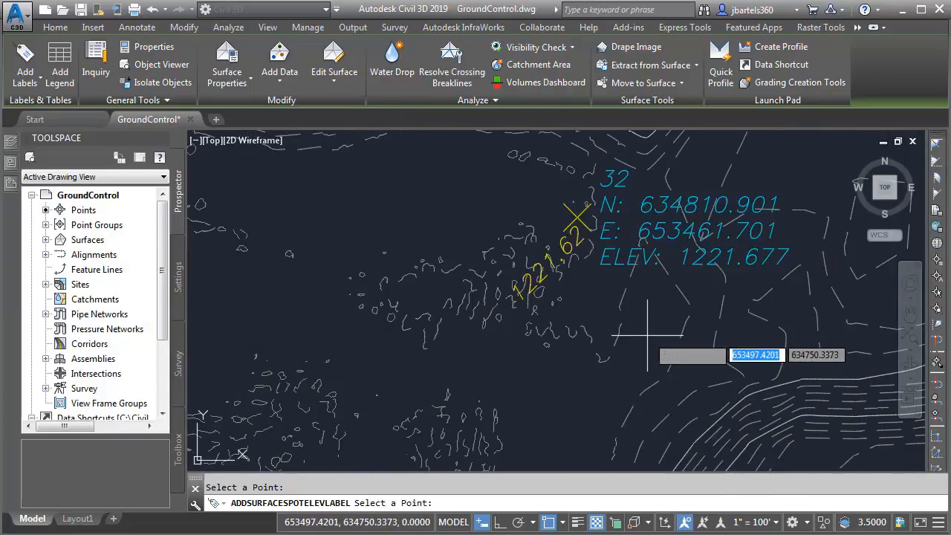
mouse_move(424, 316)
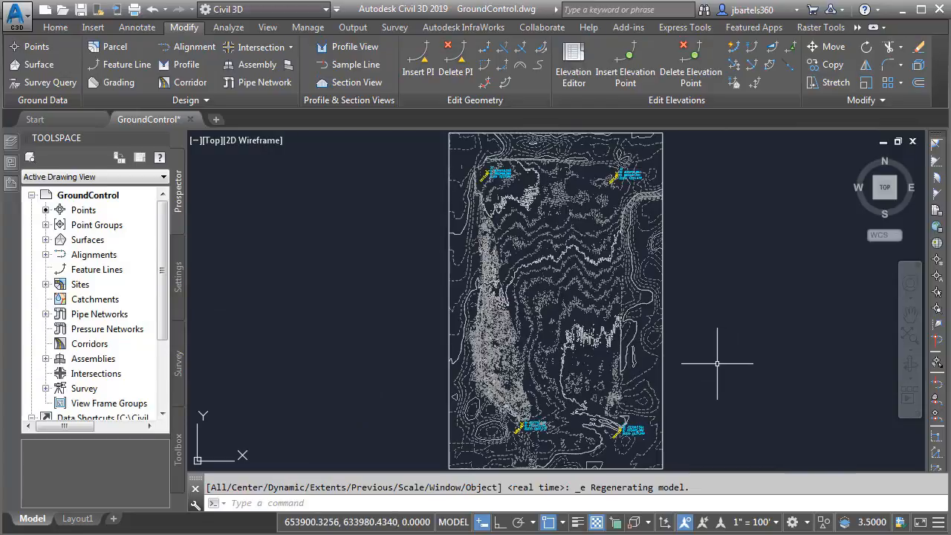
mouse_move(715, 362)
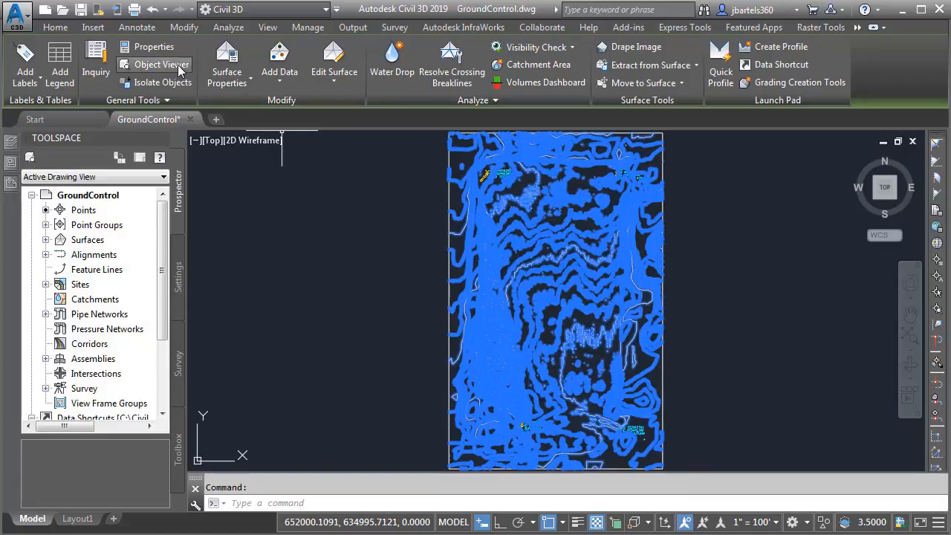
click(157, 64)
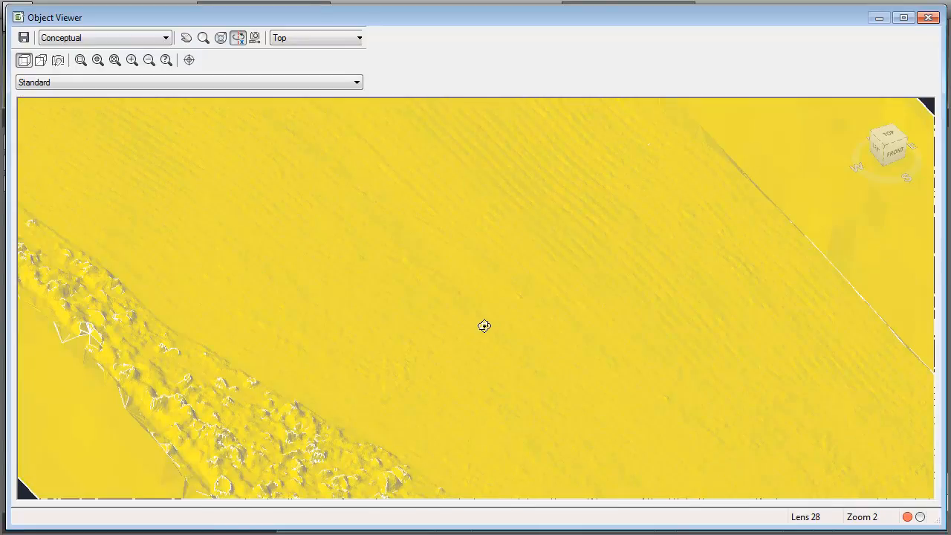
drag(484, 326, 428, 271)
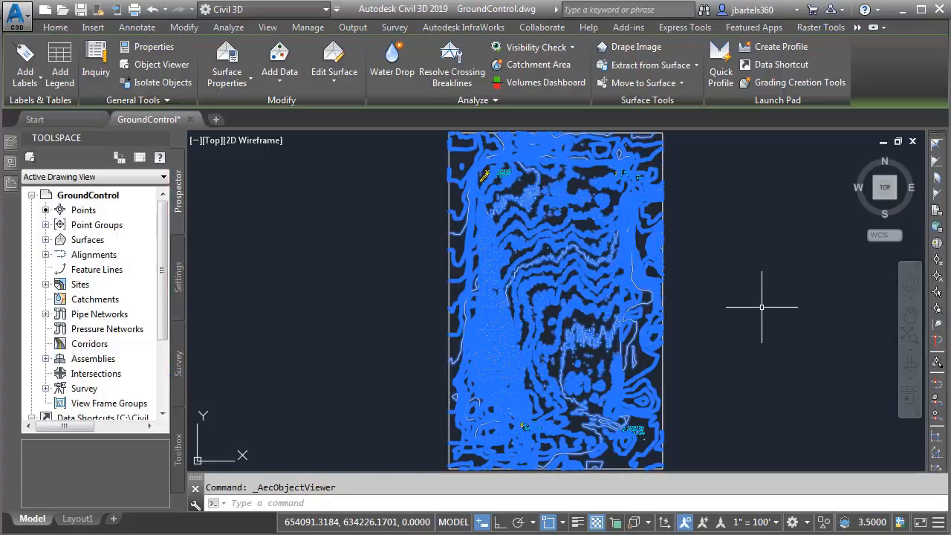
click(183, 27)
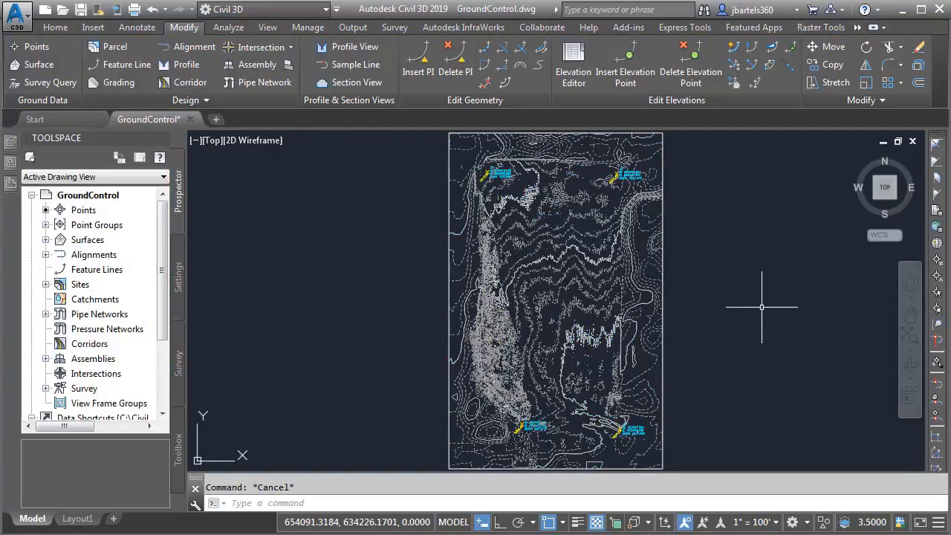
mouse_move(767, 283)
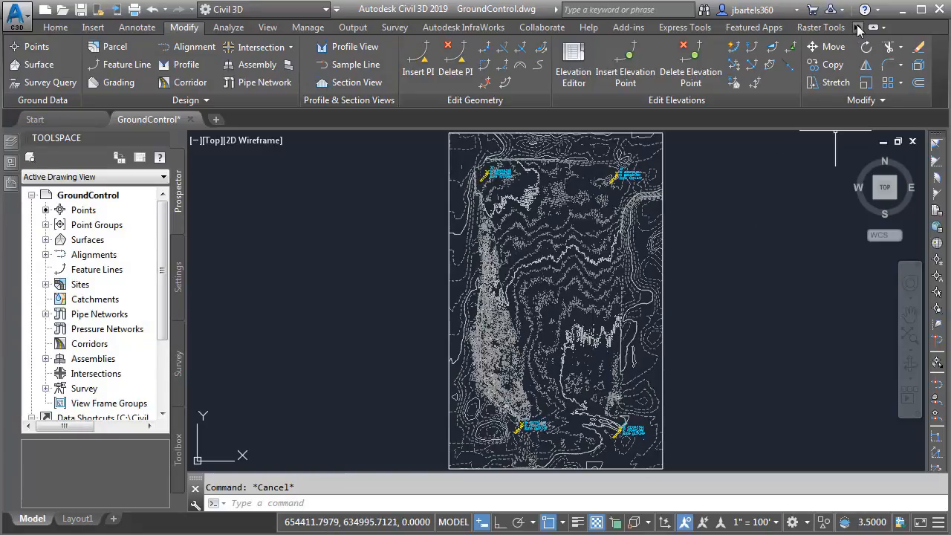
mouse_move(858, 67)
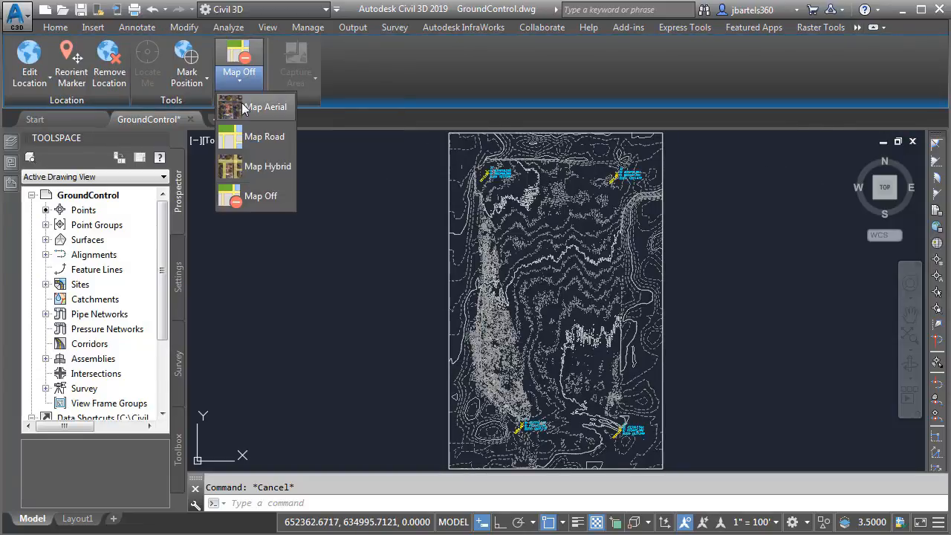
- Set the Geolocation map to Map Aerial beneath the surface
click(266, 106)
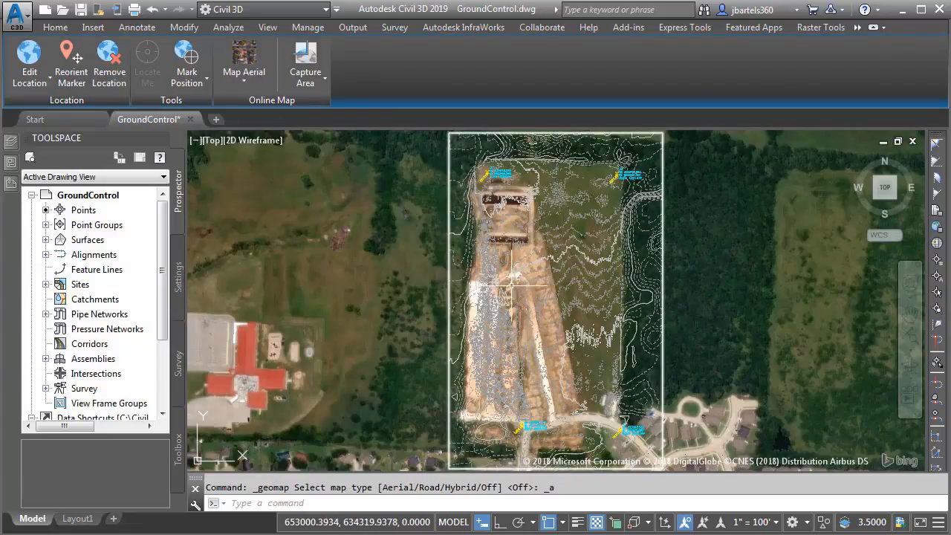
mouse_move(639, 422)
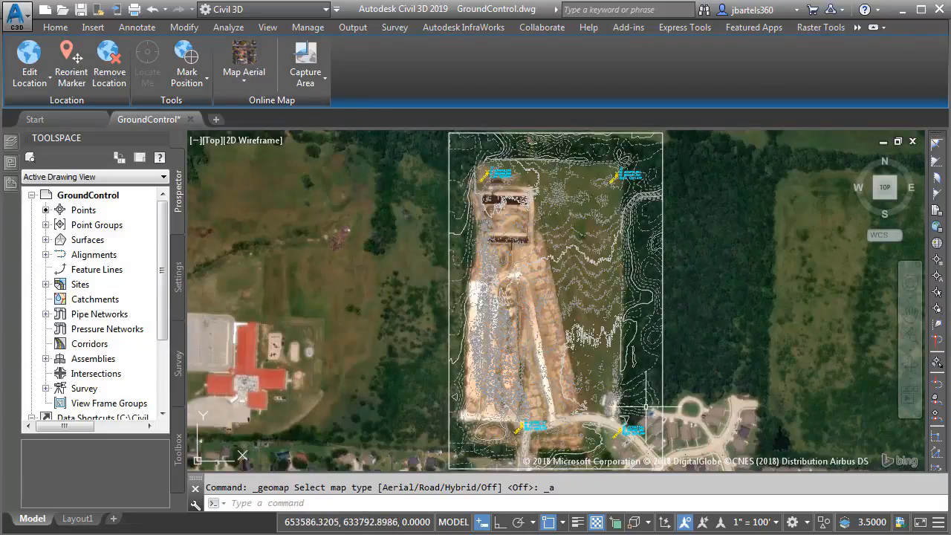